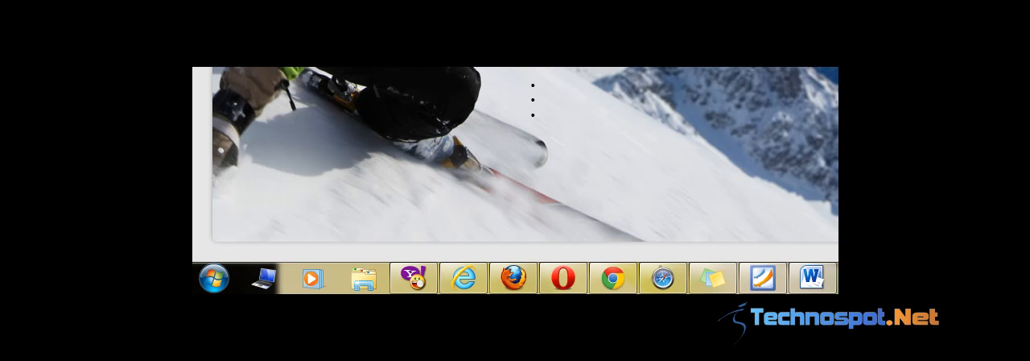
Step: Combine the Firefox and Internet Explorer taskbar icons into one Bins group
click(763, 277)
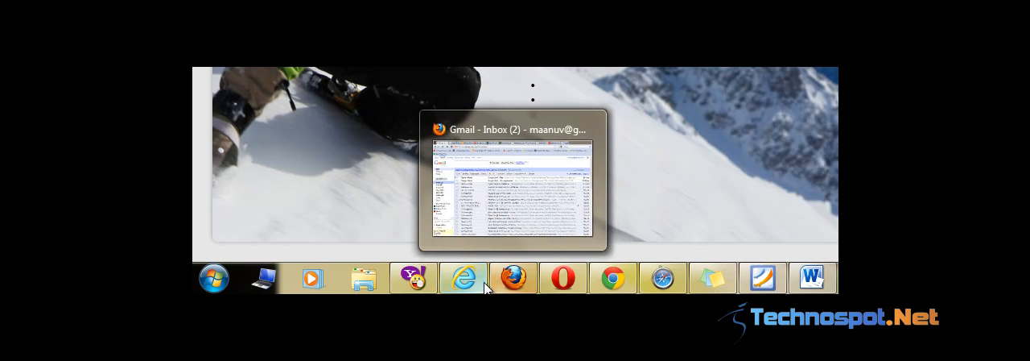
mouse_move(515, 277)
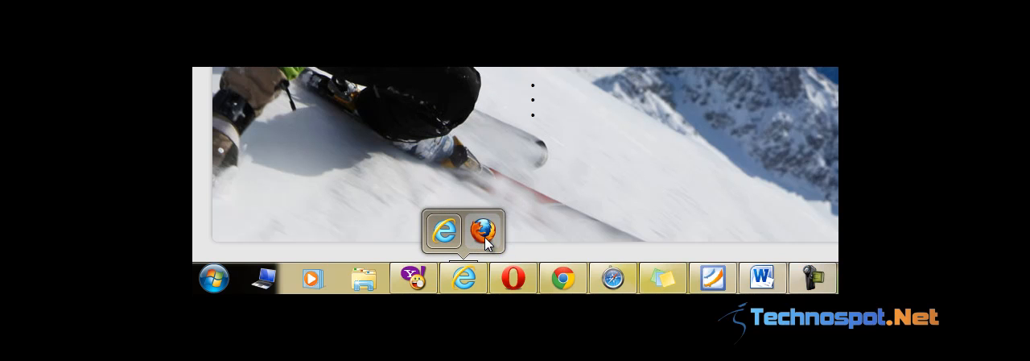
mouse_move(577, 287)
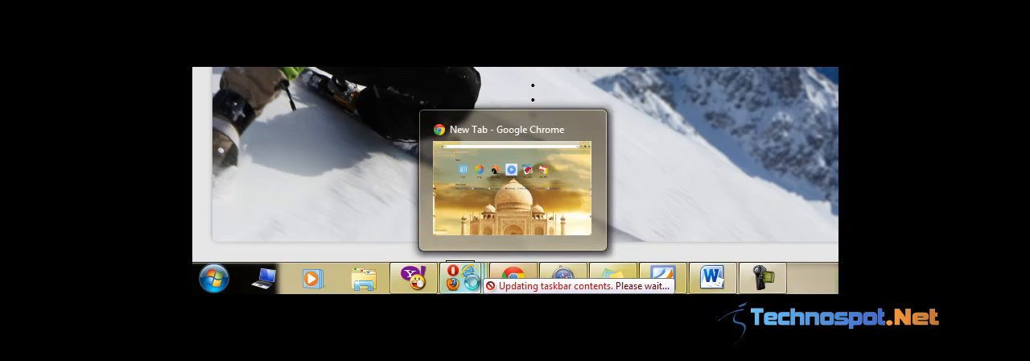
mouse_move(459, 277)
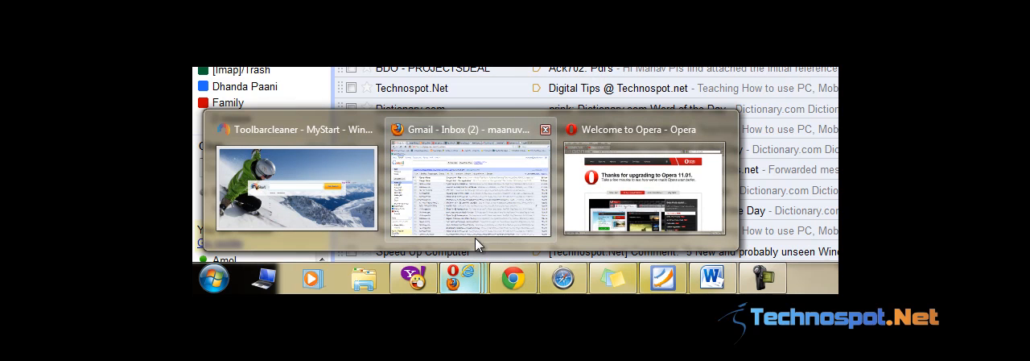
mouse_move(512, 276)
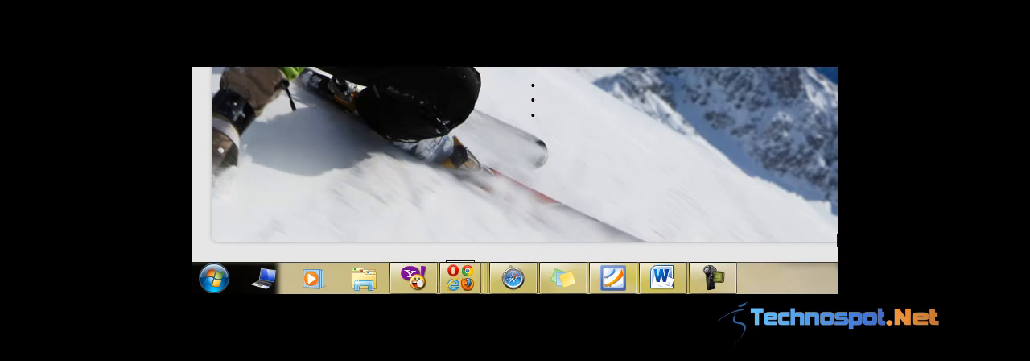
mouse_move(513, 277)
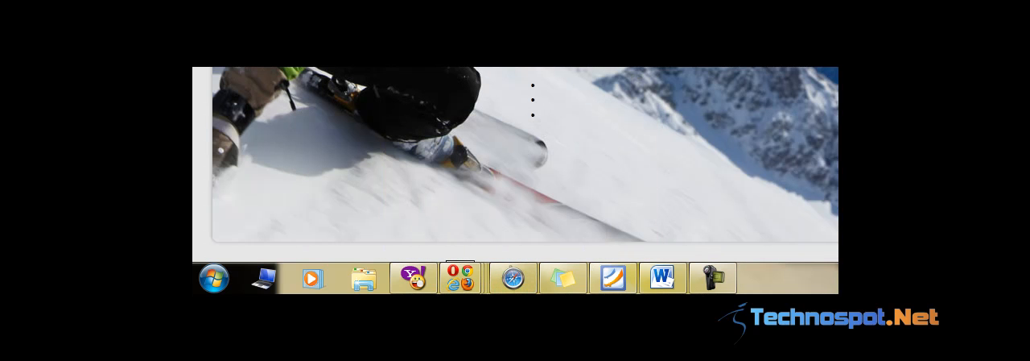
mouse_move(809, 280)
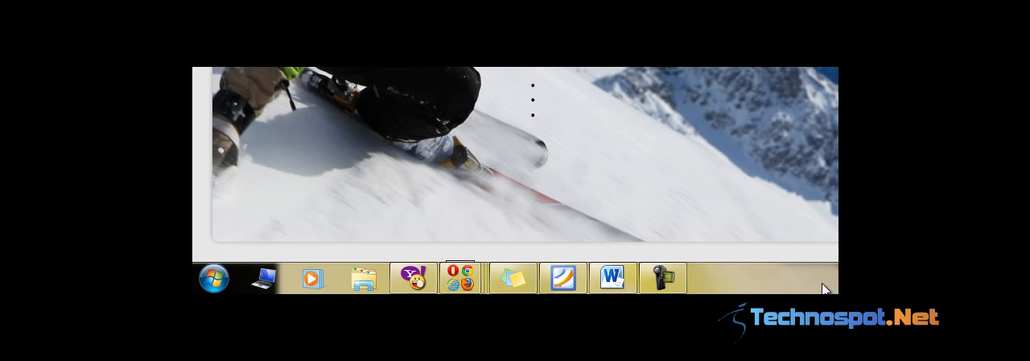
mouse_move(742, 291)
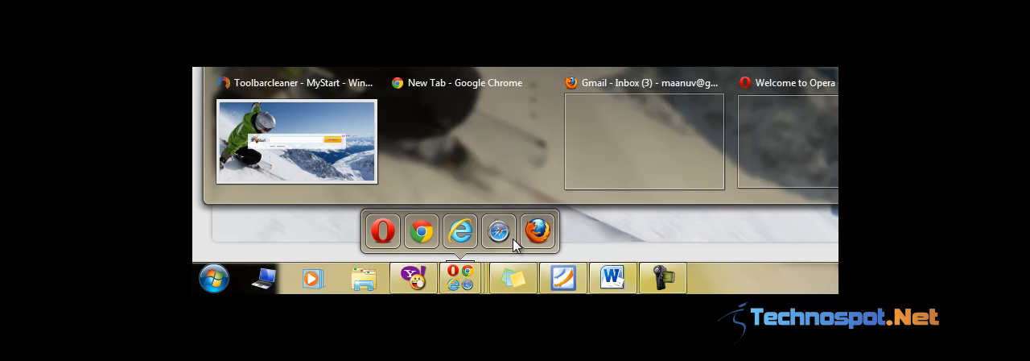
mouse_move(517, 242)
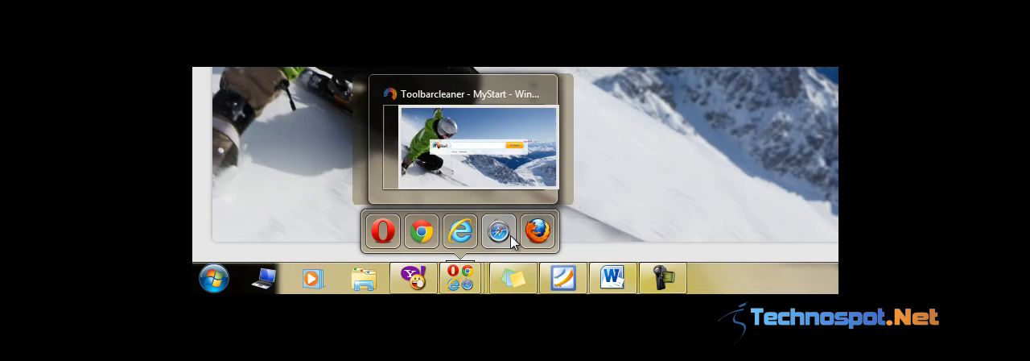